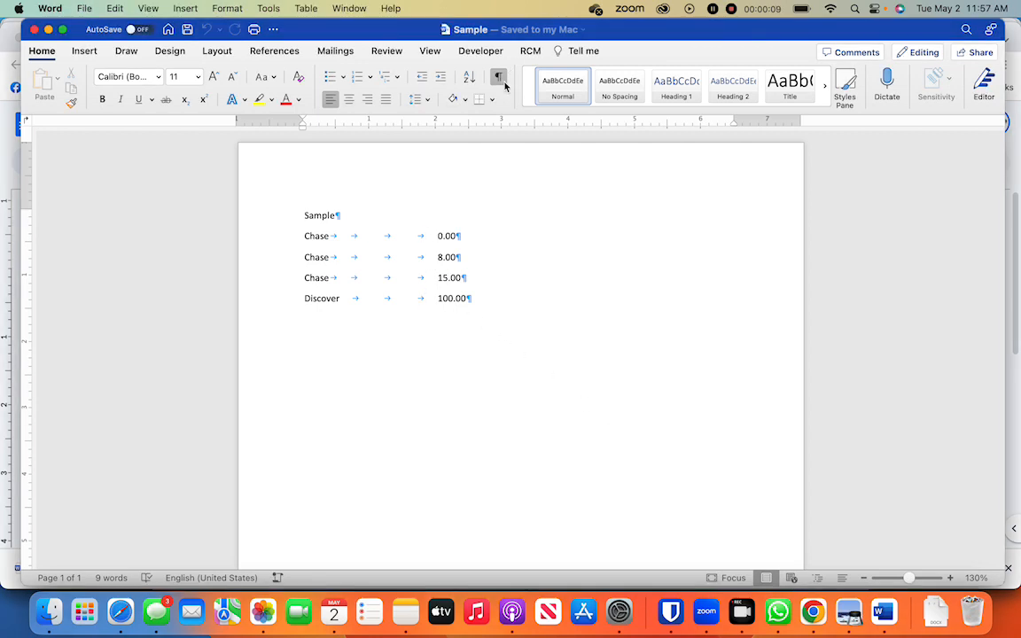
- Delete the tabs in the Chase and Discover lines, then select the four account lines
left_click(499, 80)
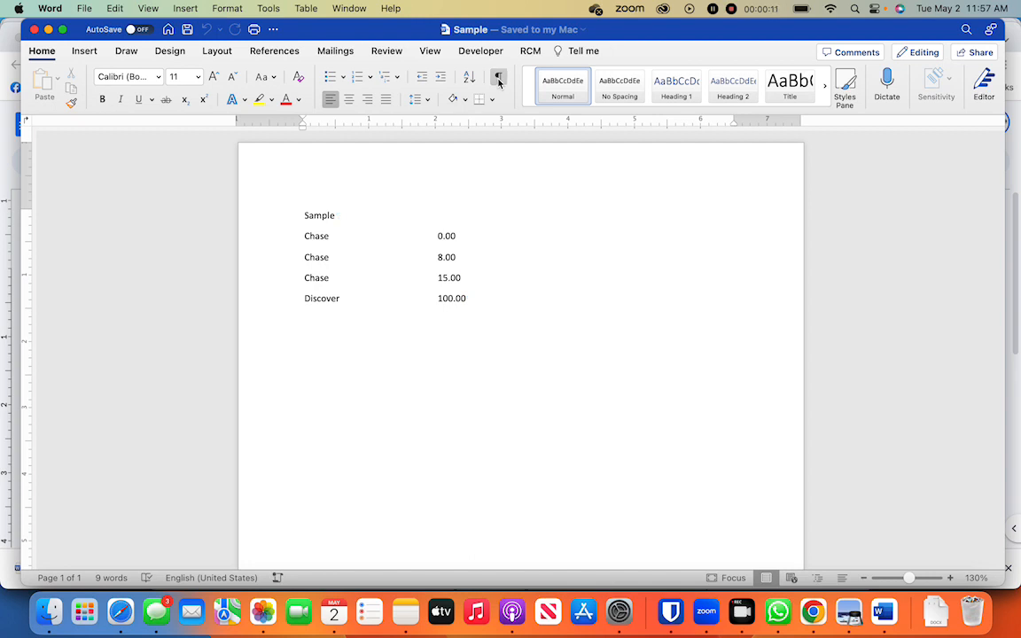
left_click(500, 80)
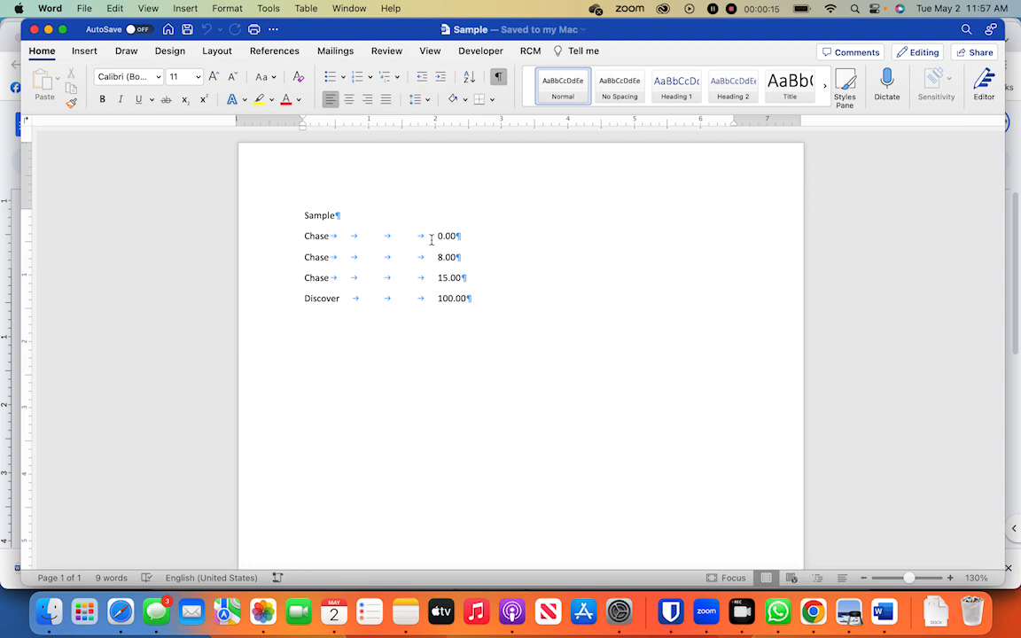
left_click_drag(335, 236, 429, 236)
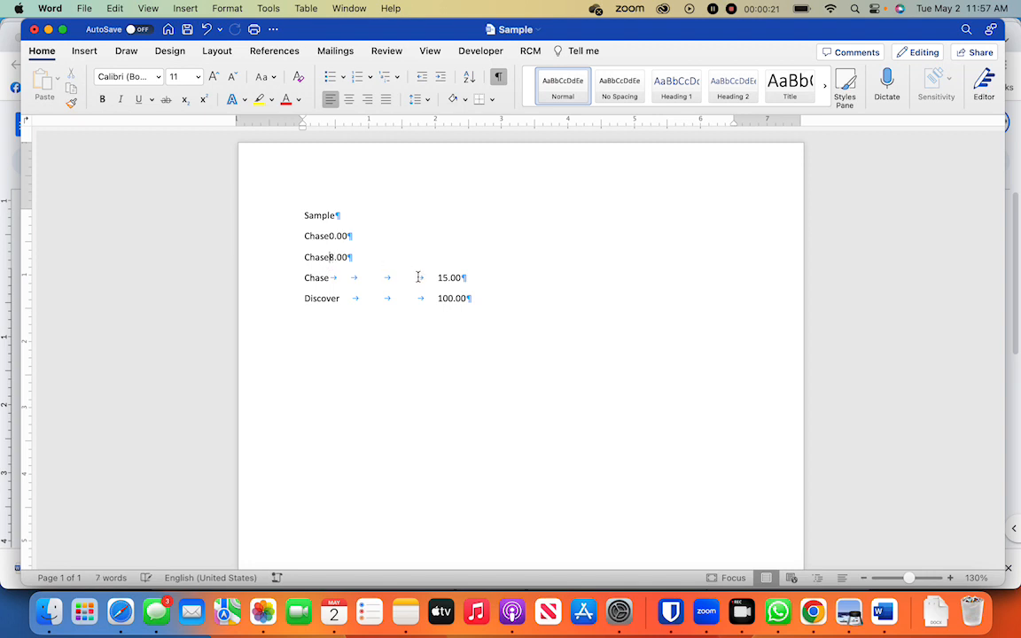
left_click_drag(335, 277, 434, 277)
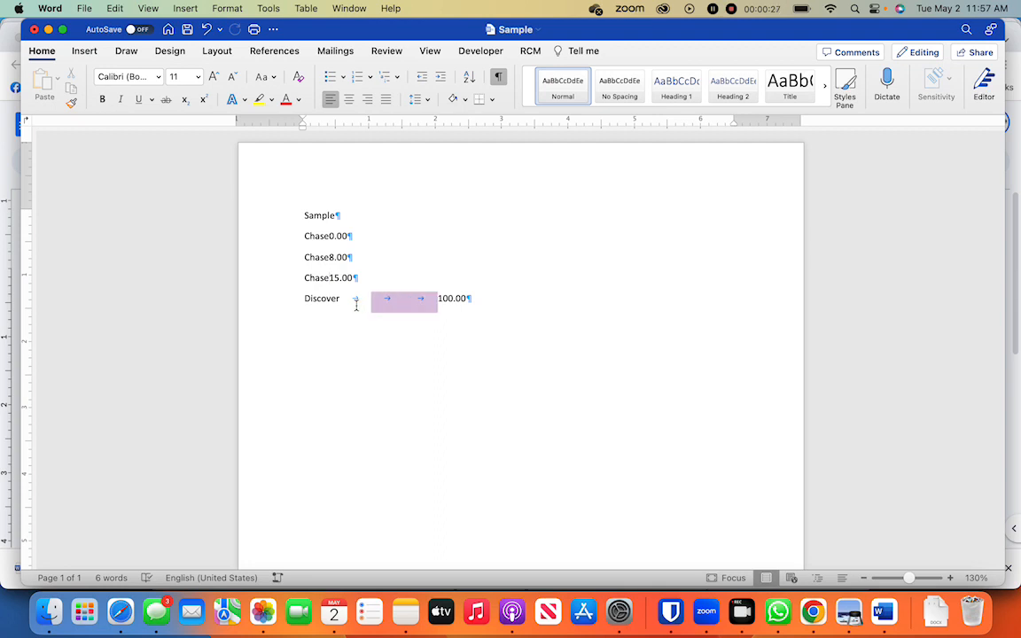
key("Delete")
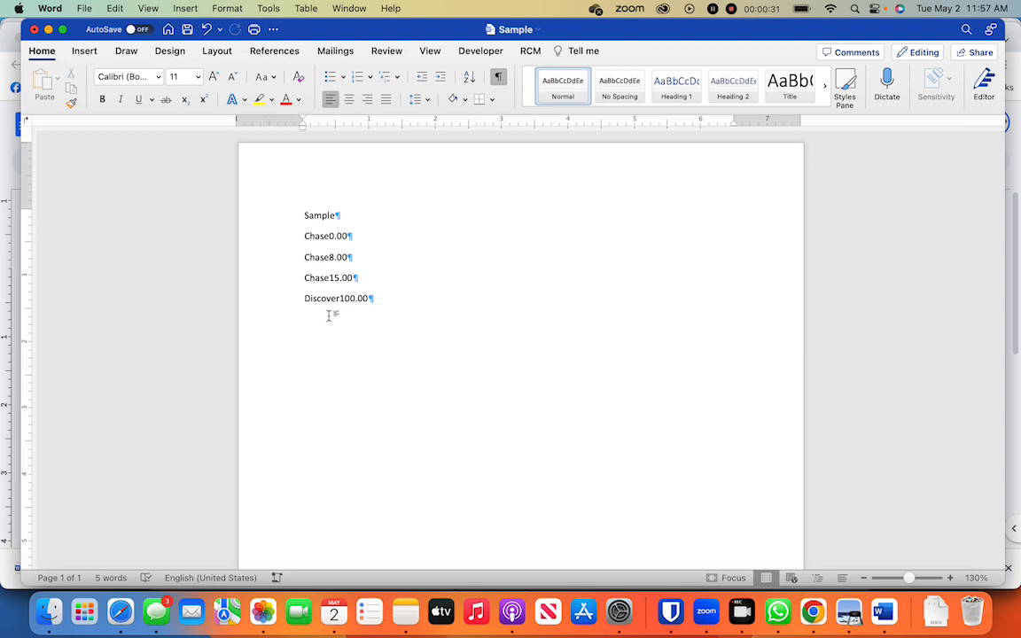
left_click_drag(305, 250, 373, 305)
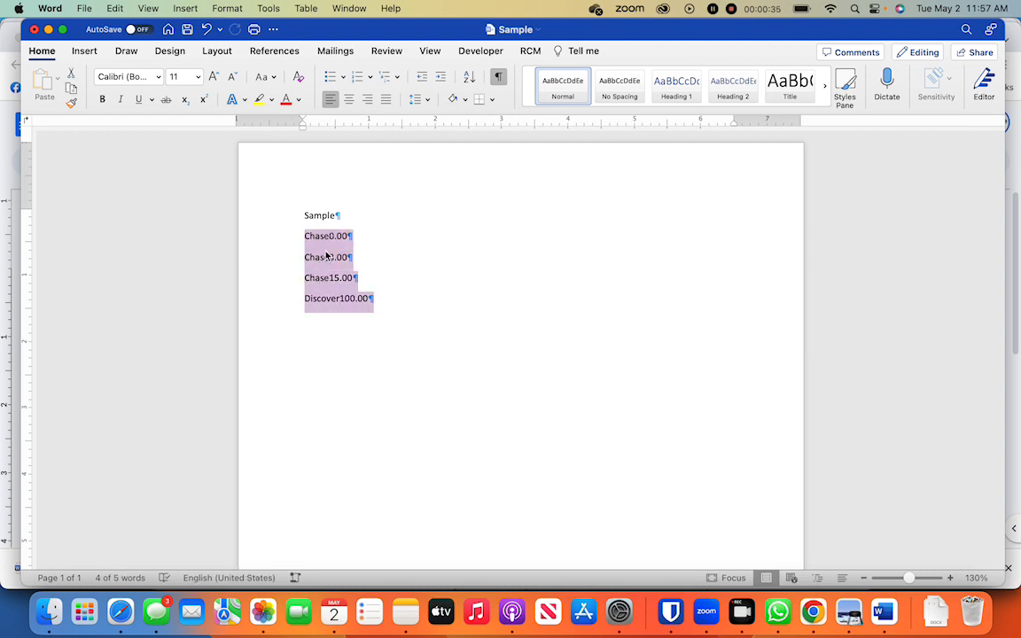
- Reach the Paragraph dialog for the selected lines via the right-click menu
right_click(328, 258)
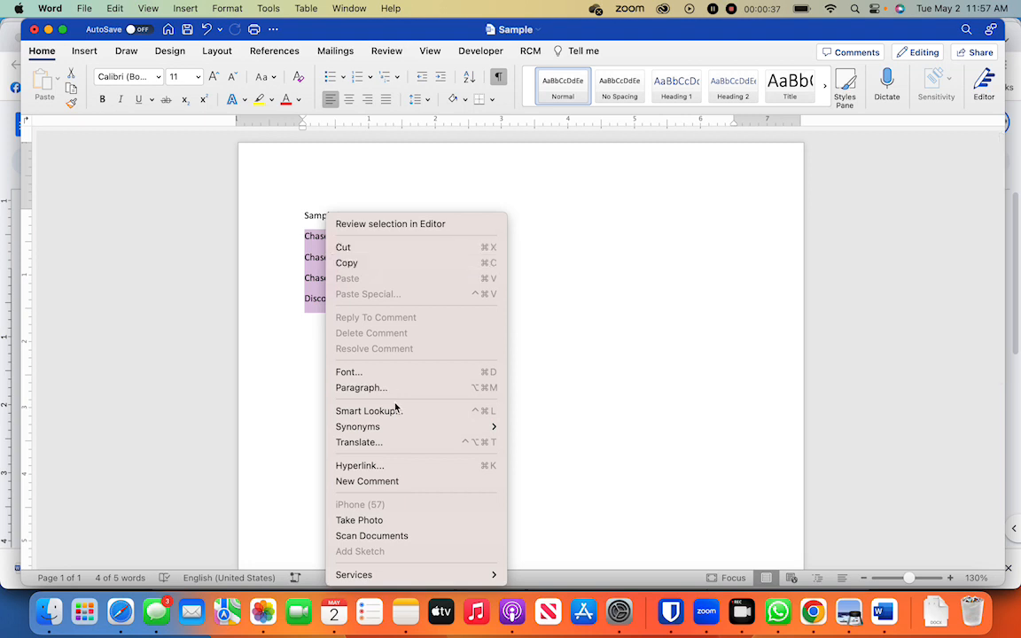
mouse_move(362, 386)
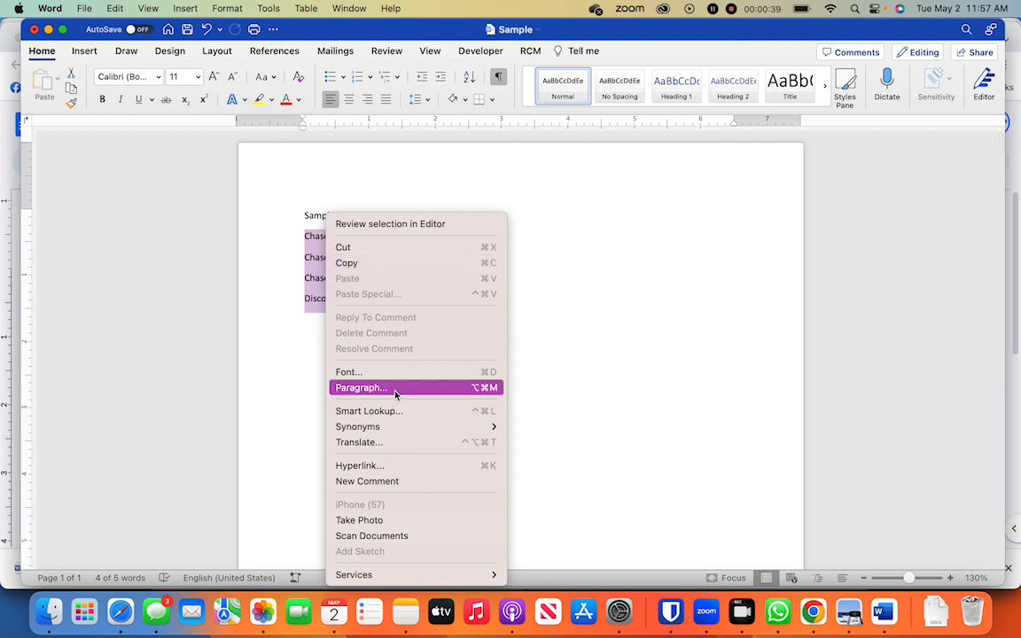
left_click(362, 386)
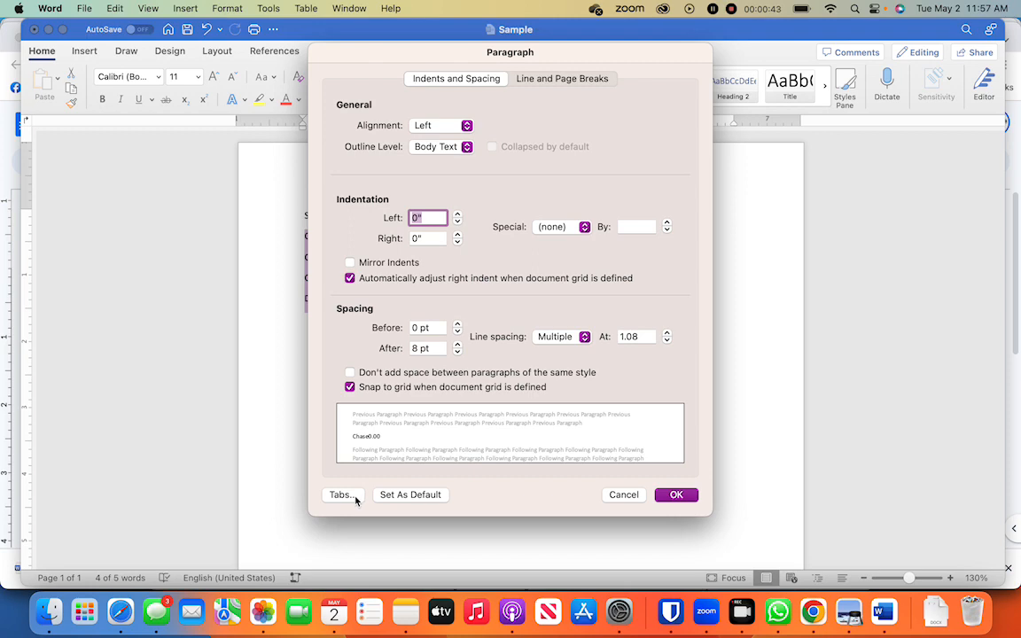
- Enter a 6.5-inch tab stop with Right alignment in the Tabs dialog
left_click(340, 494)
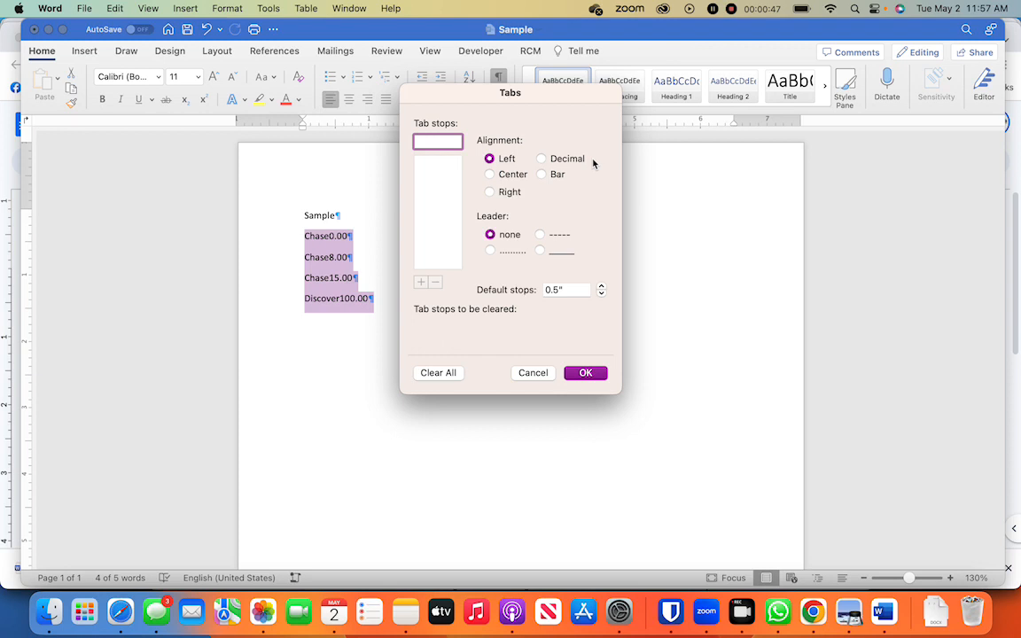
mouse_move(727, 131)
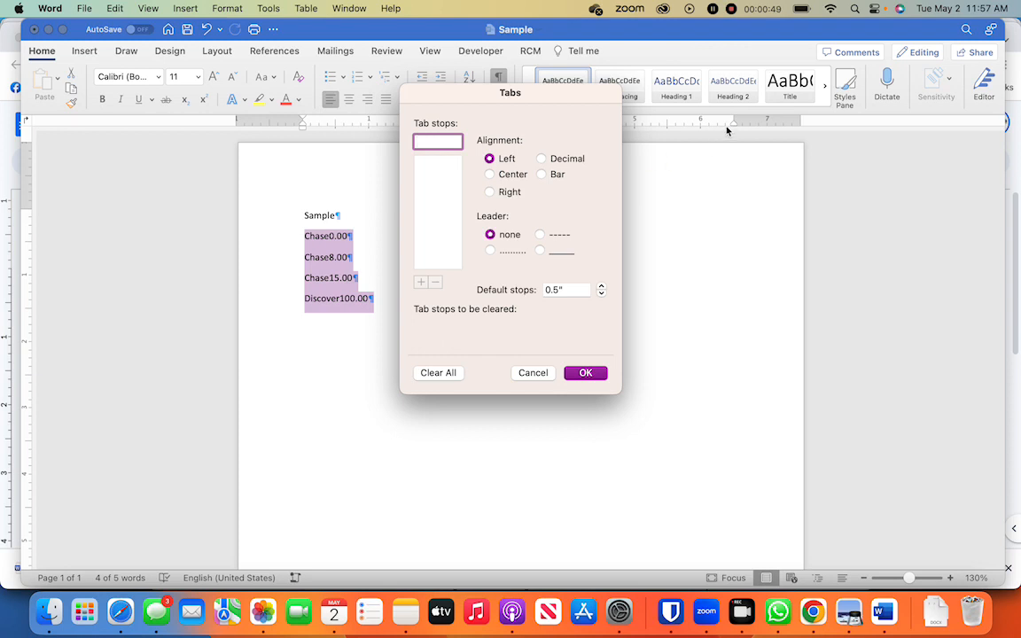
mouse_move(736, 130)
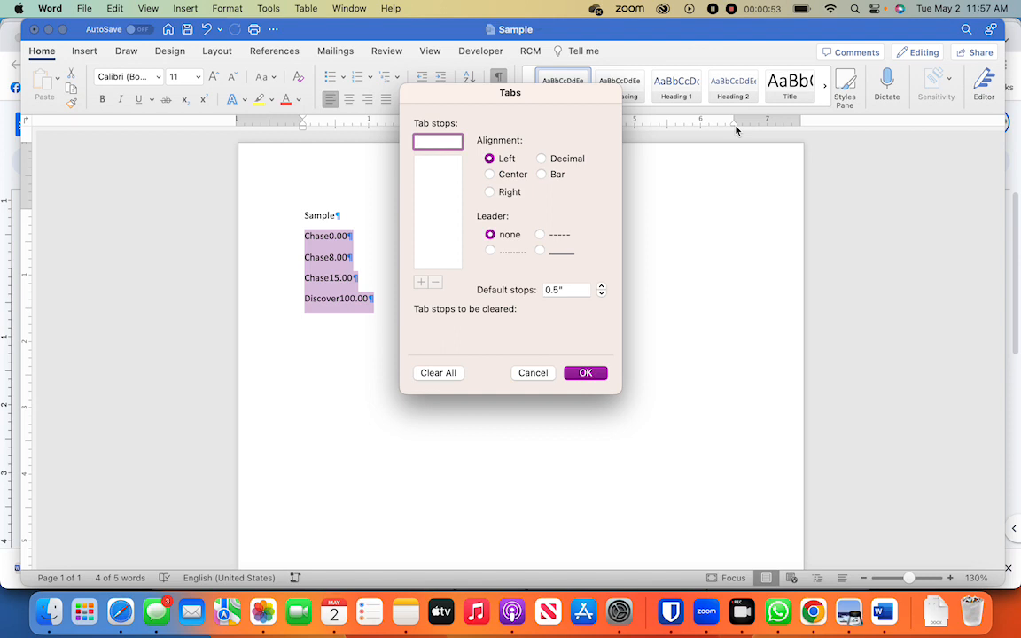
mouse_move(438, 158)
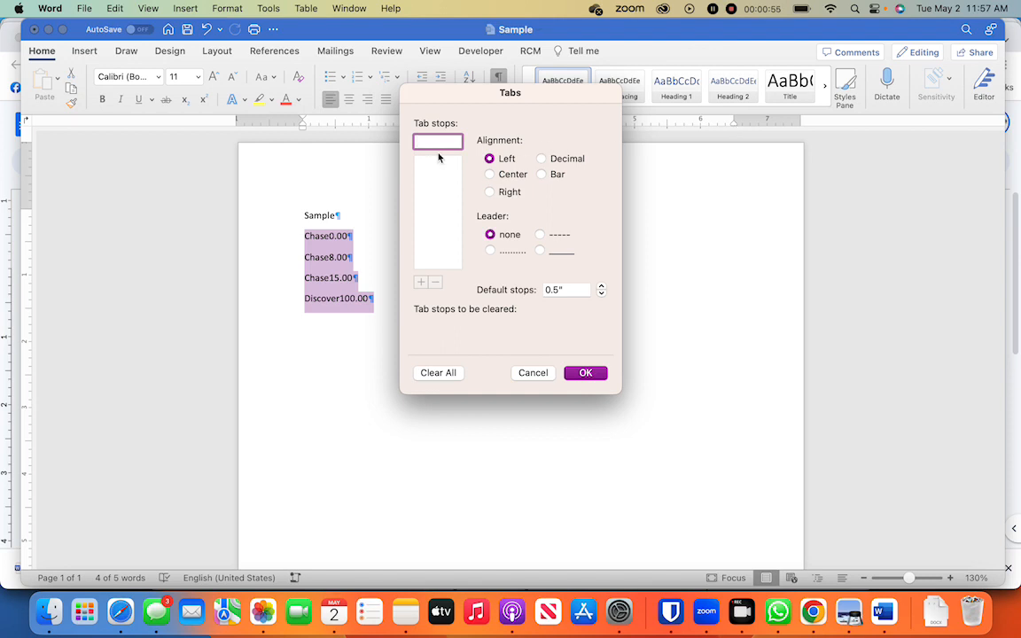
type("6.5")
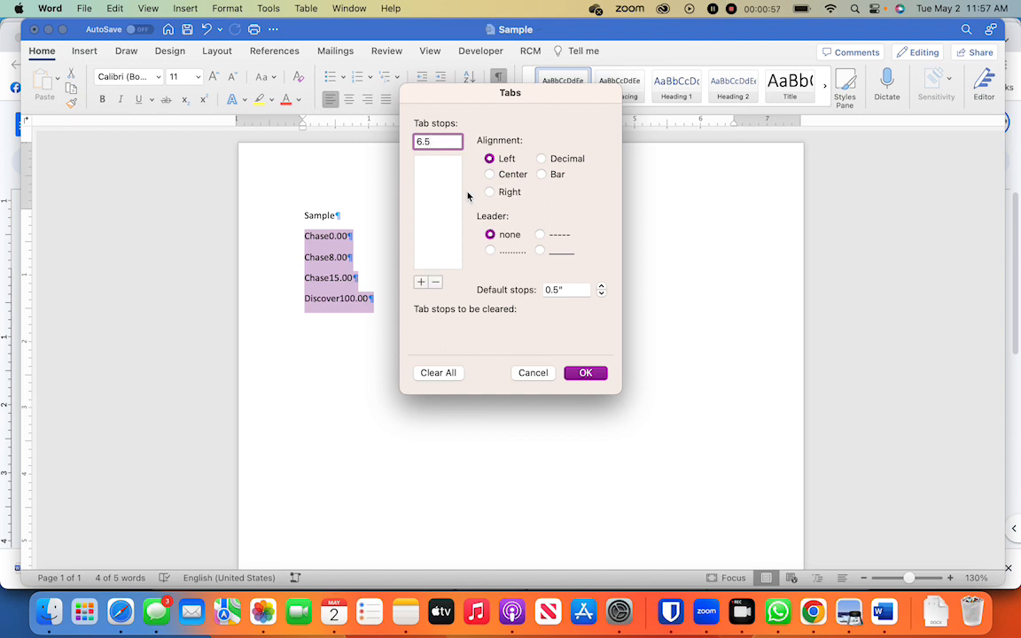
left_click(489, 191)
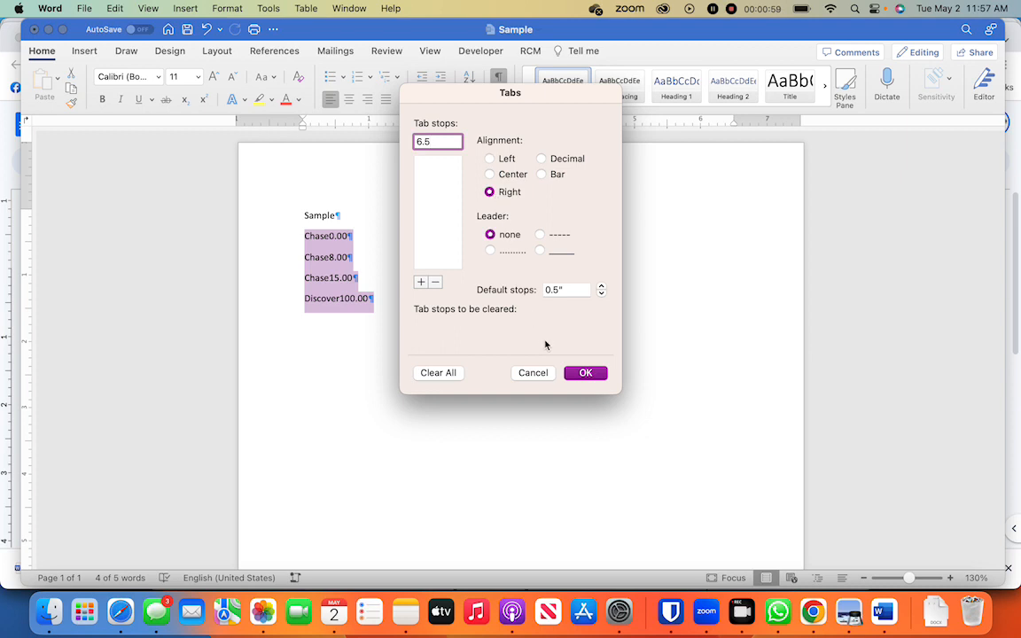
mouse_move(422, 259)
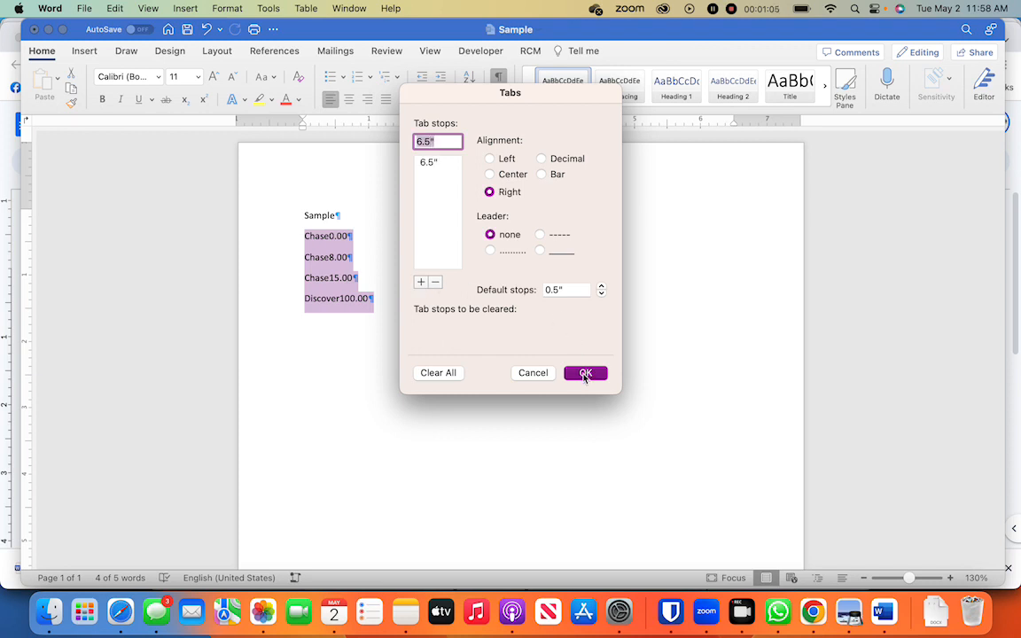
- Apply the 6.5-inch right tab stop so the amounts align right
left_click(585, 372)
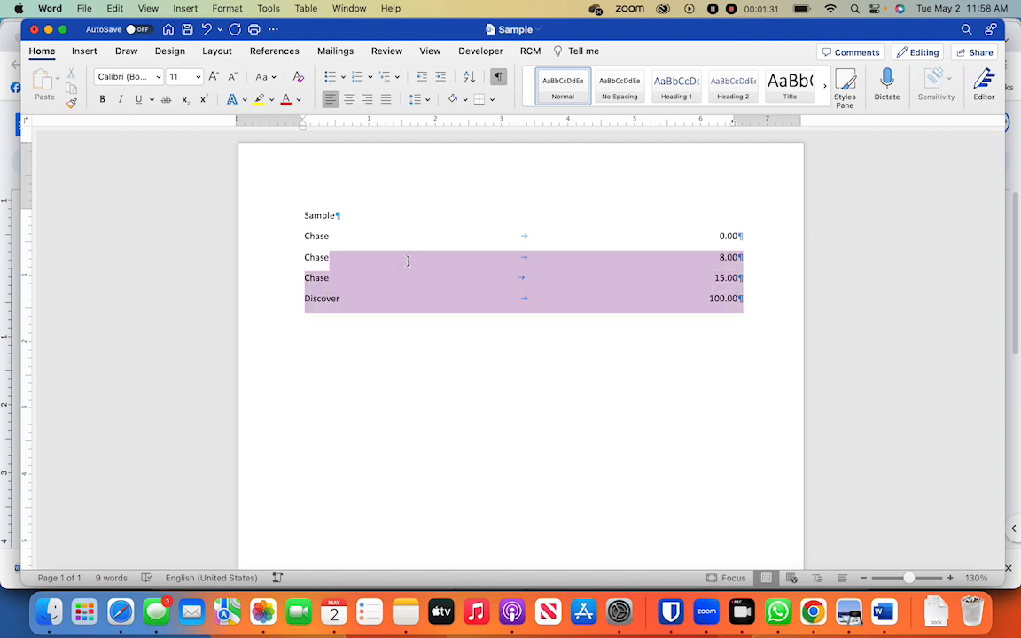
- Change the existing right tab stop to 3.5" in Paragraph > Tabs and apply it
right_click(408, 260)
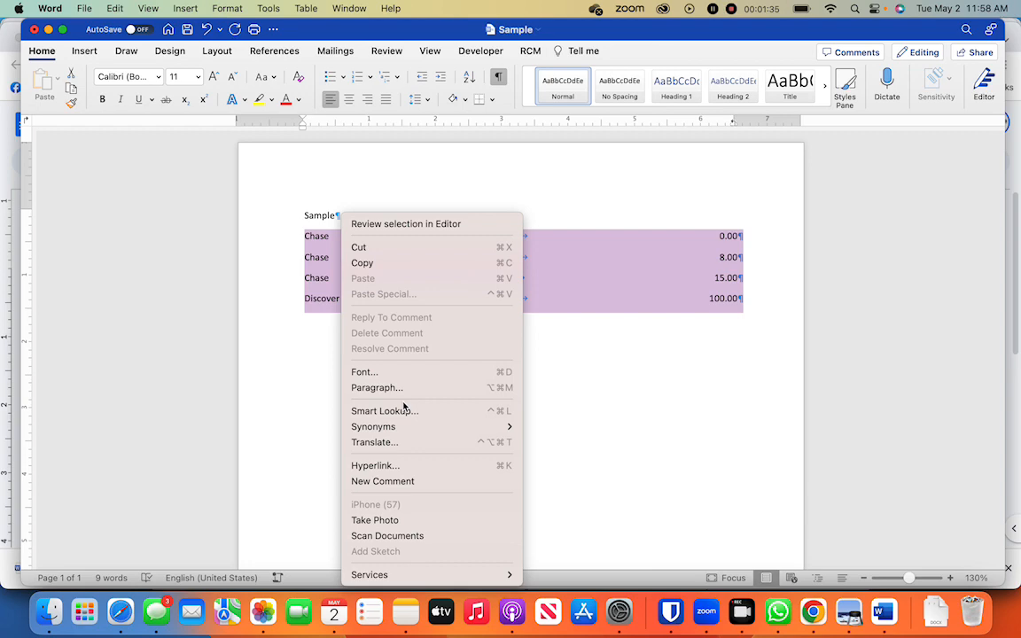
left_click(376, 386)
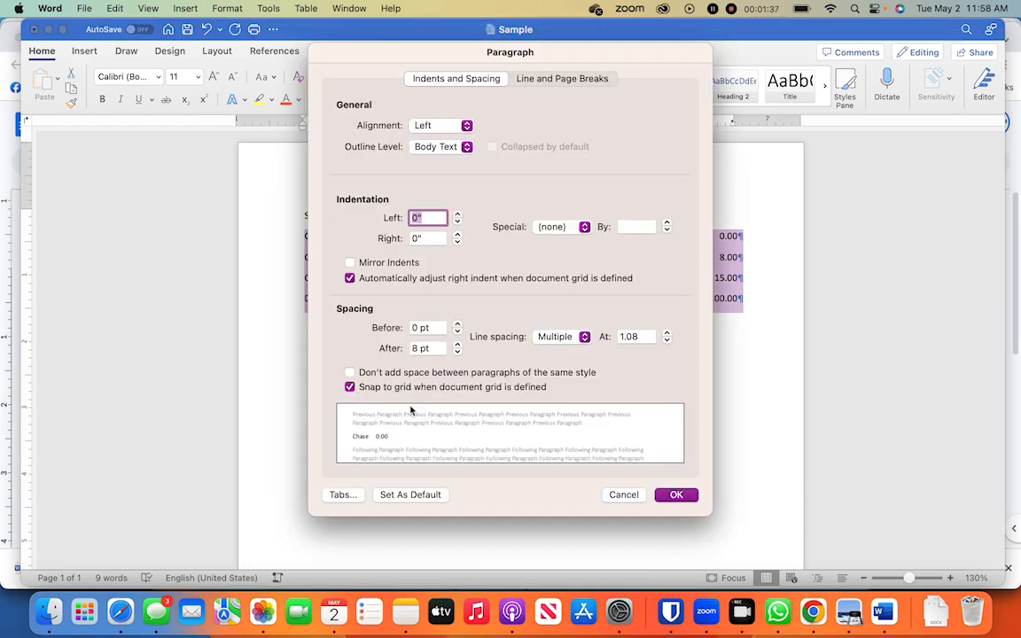
left_click(342, 495)
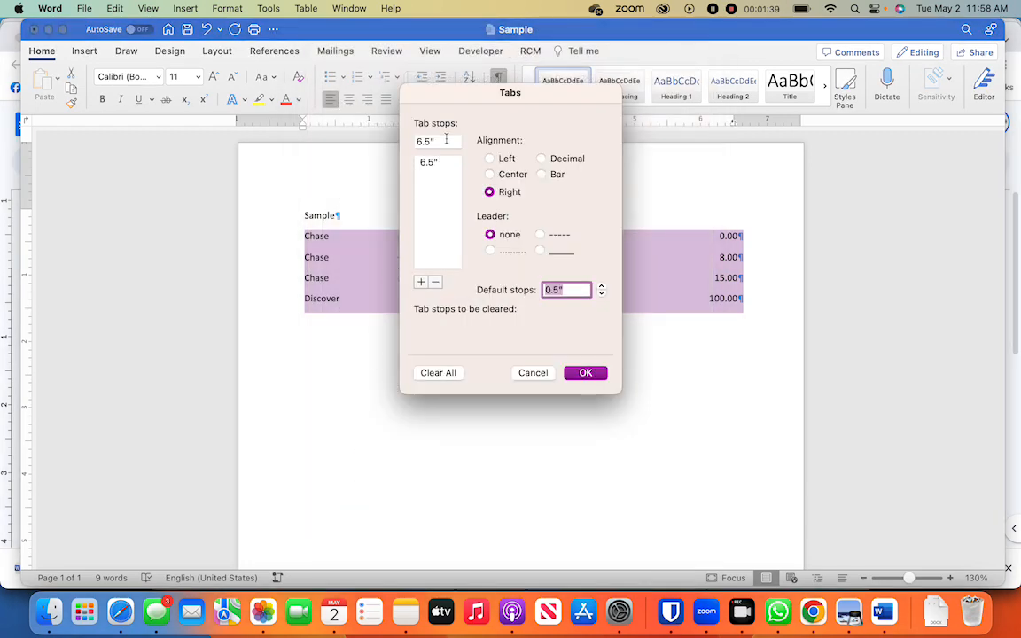
left_click(438, 142)
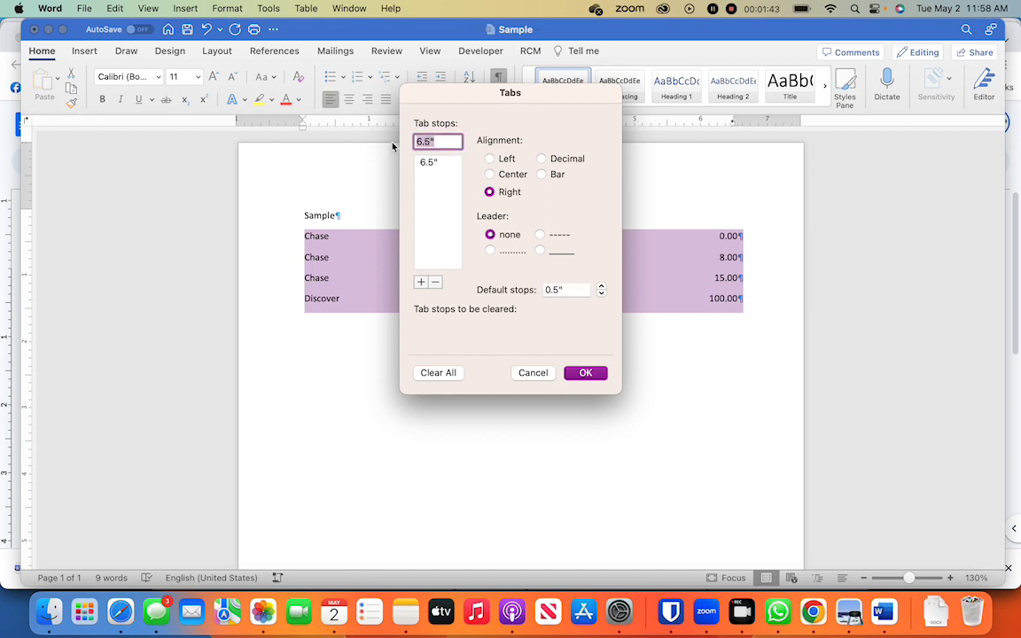
type("3.5\"")
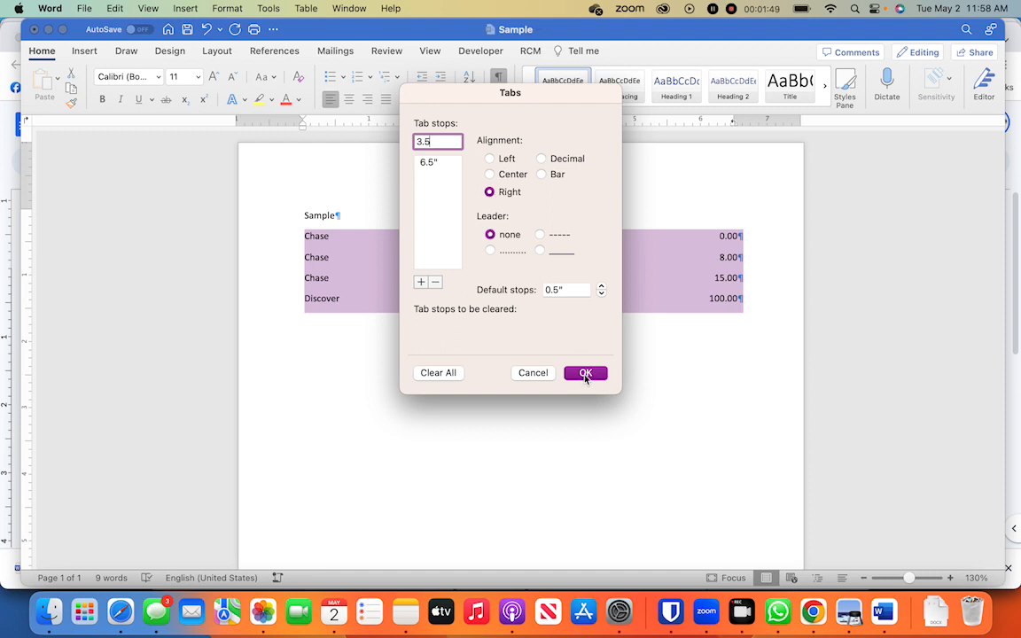
left_click(585, 372)
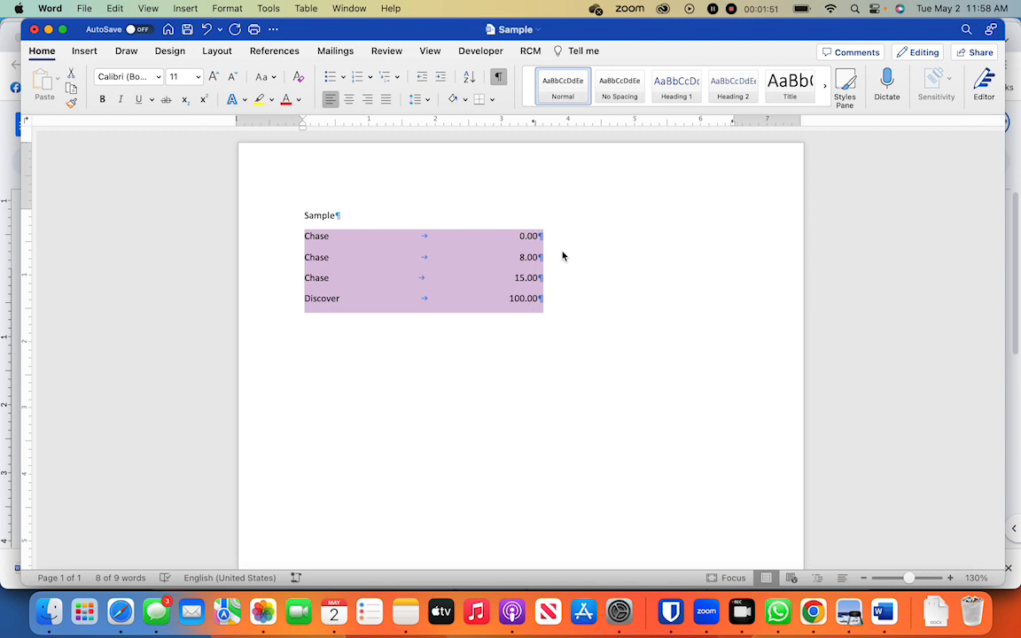
mouse_move(516, 244)
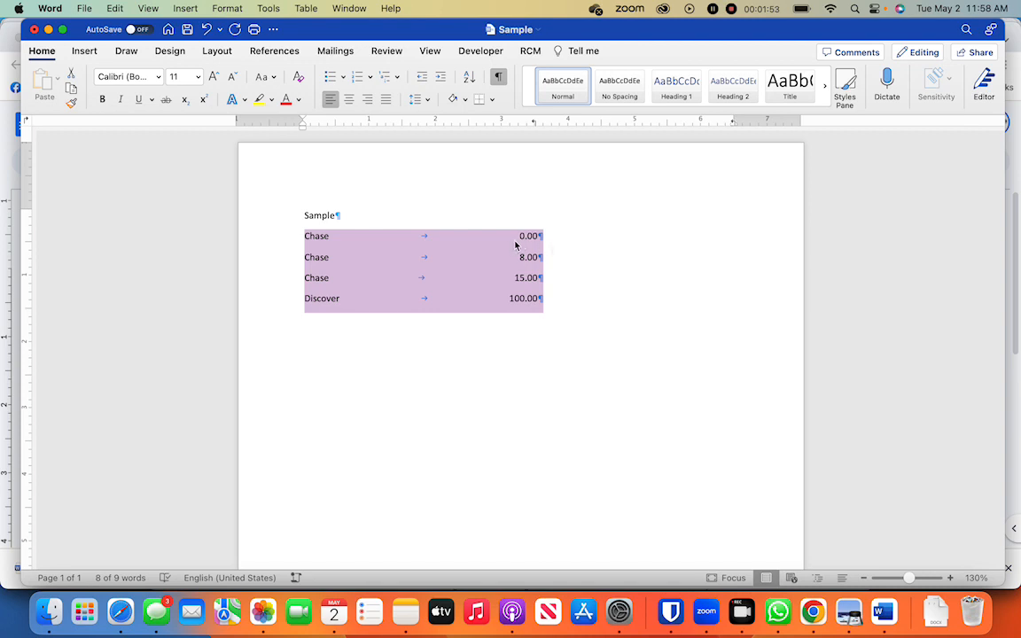